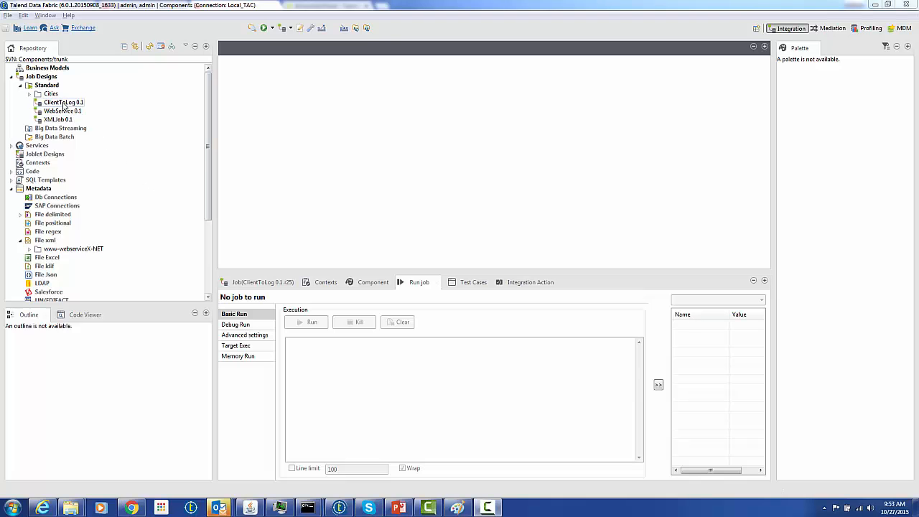
Create a standard job named XMLtoLog under Job Designs > Standard and open its canvas.
{"action": "right_click", "coordinate": [46, 85]}
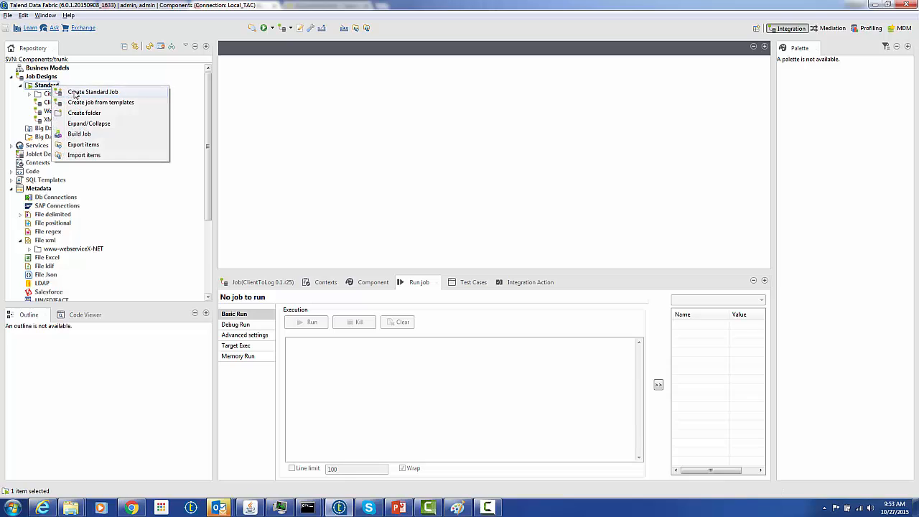
{"action": "left_click", "coordinate": [92, 92]}
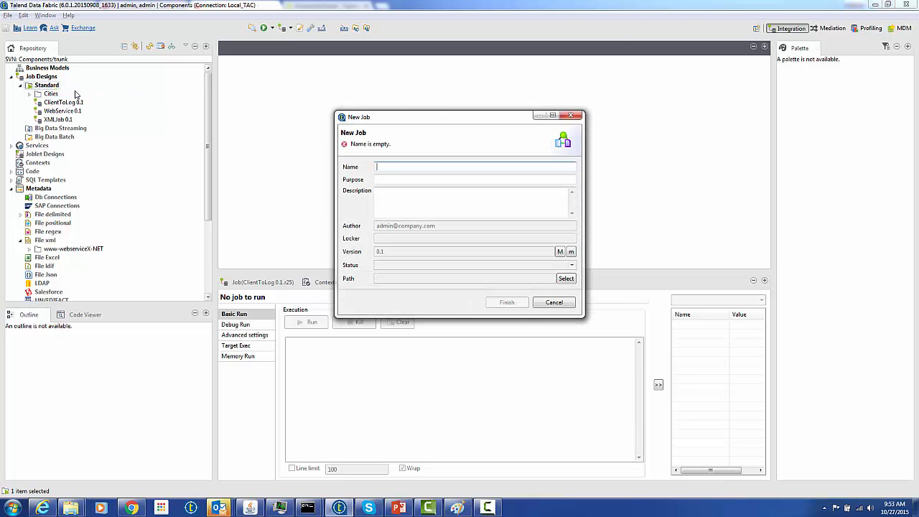
{"action": "type", "text": "XML"}
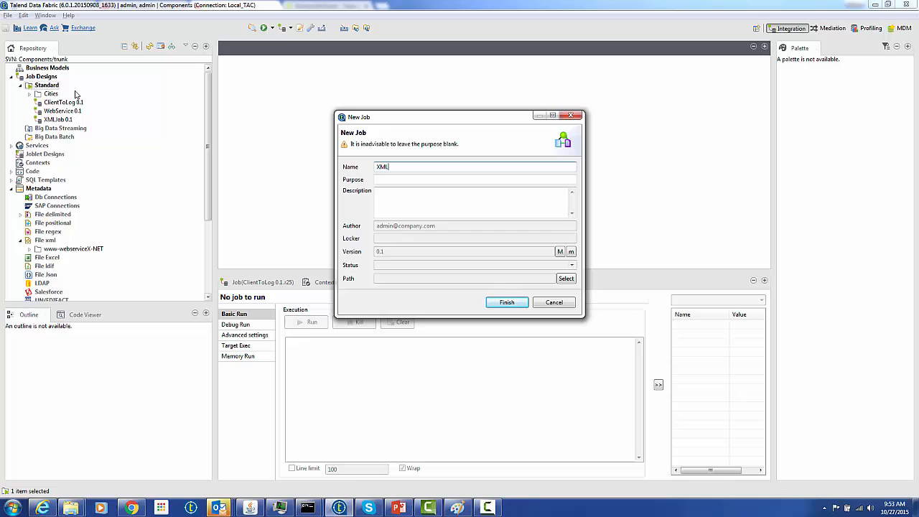
{"action": "type", "text": "to"}
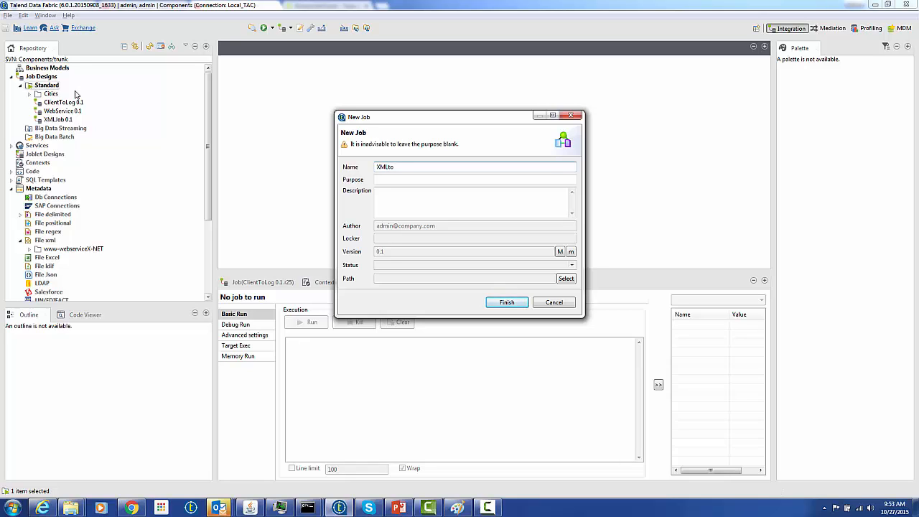
{"action": "type", "text": "Log"}
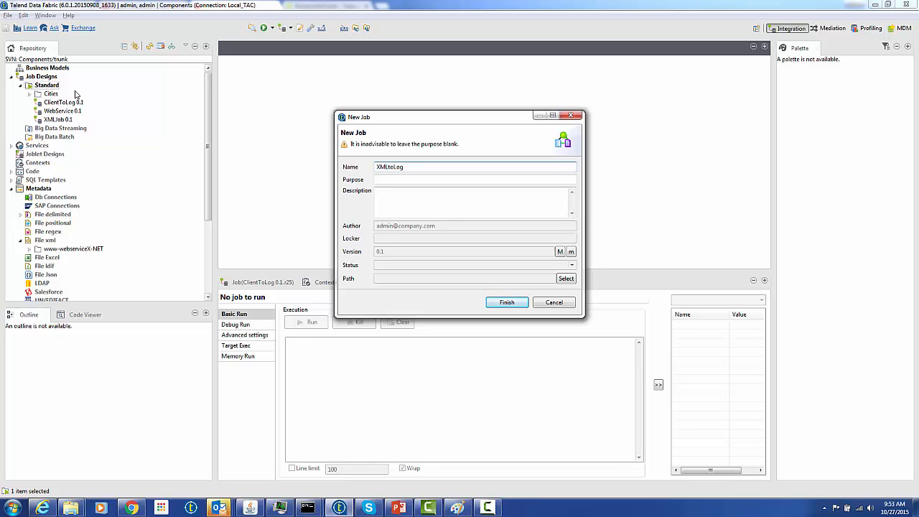
{"action": "left_click", "coordinate": [506, 301]}
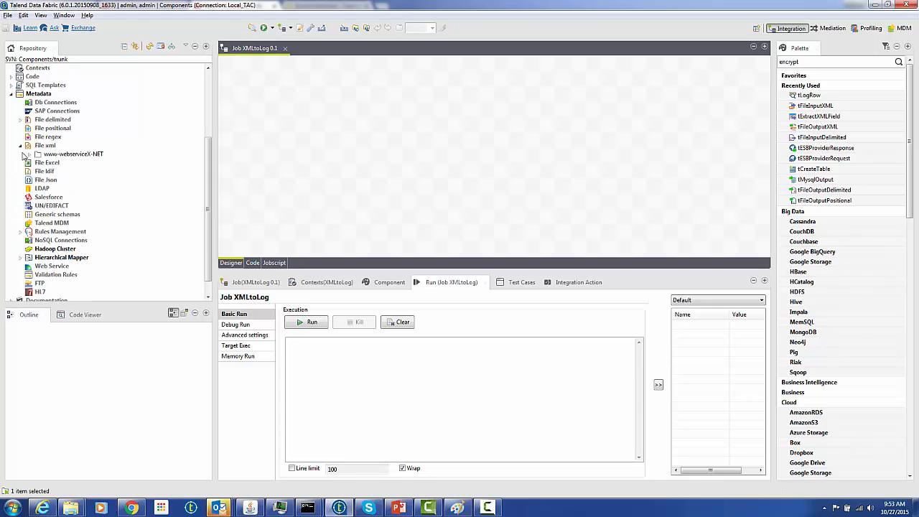
Start new File xml metadata named States and continue to the model choice step.
{"action": "left_click", "coordinate": [23, 153]}
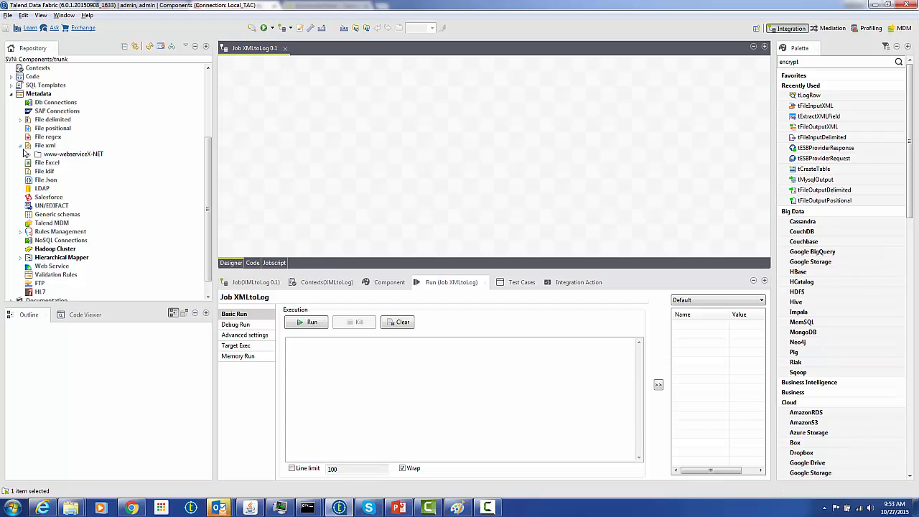
{"action": "right_click", "coordinate": [46, 145]}
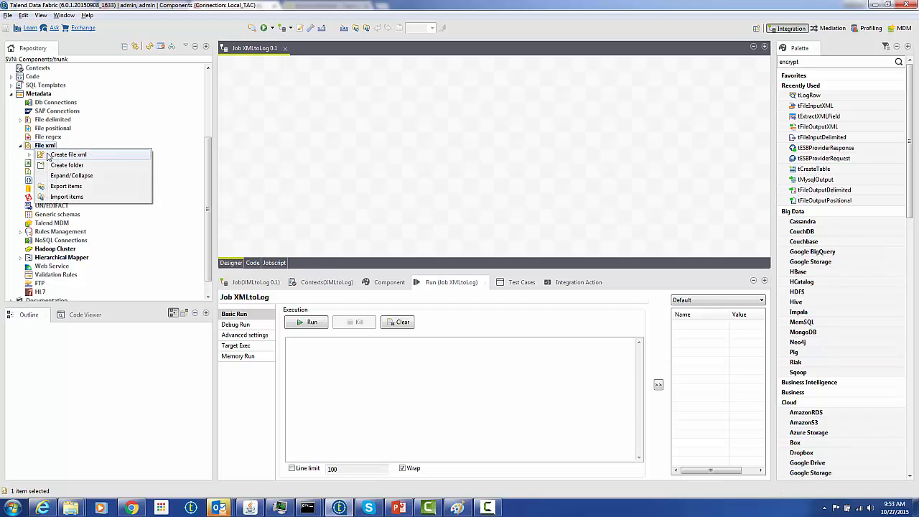
{"action": "left_click", "coordinate": [68, 155]}
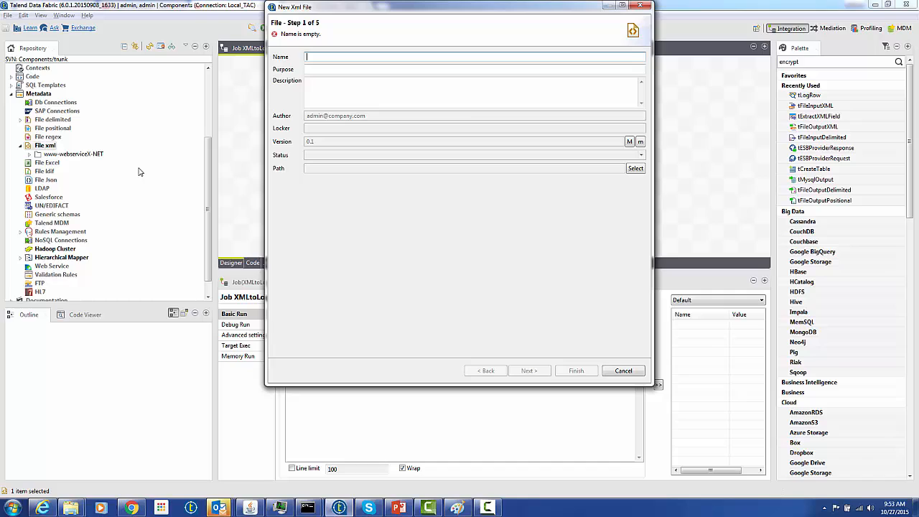
{"action": "type", "text": "Sta"}
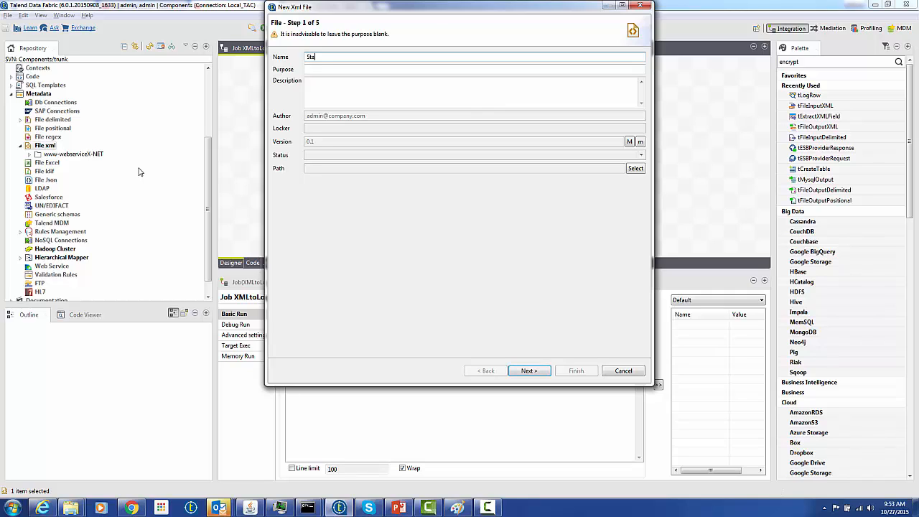
{"action": "type", "text": "tes"}
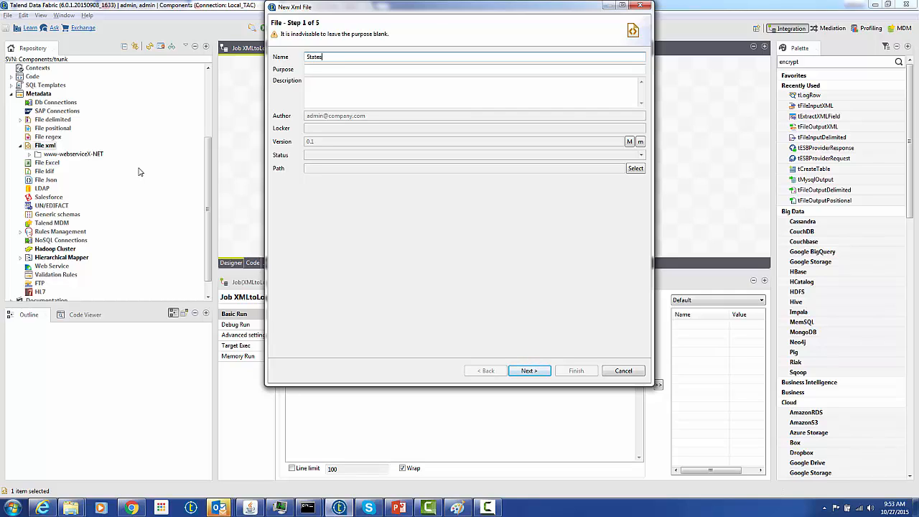
{"action": "left_click", "coordinate": [528, 371]}
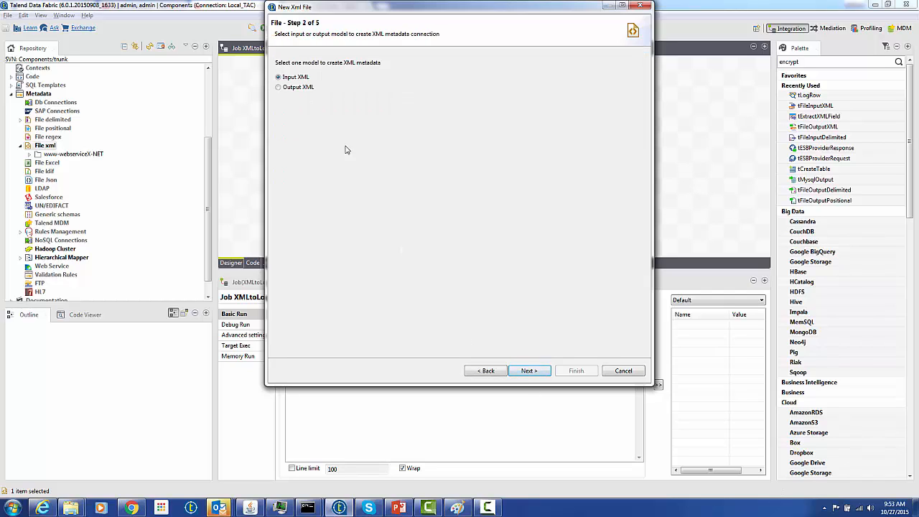
{"action": "mouse_move", "coordinate": [529, 371]}
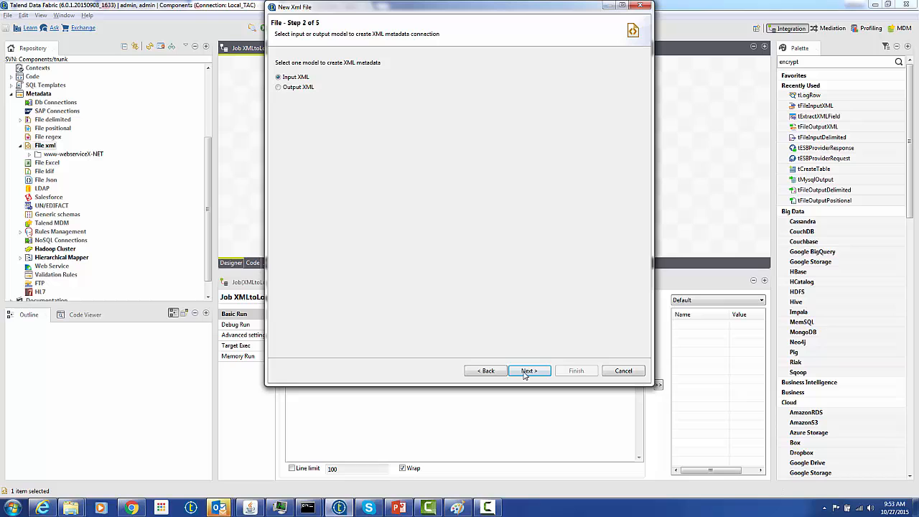
Keep Input XML and load C:/demo_files/states.xml as the metadata source.
{"action": "left_click", "coordinate": [528, 371]}
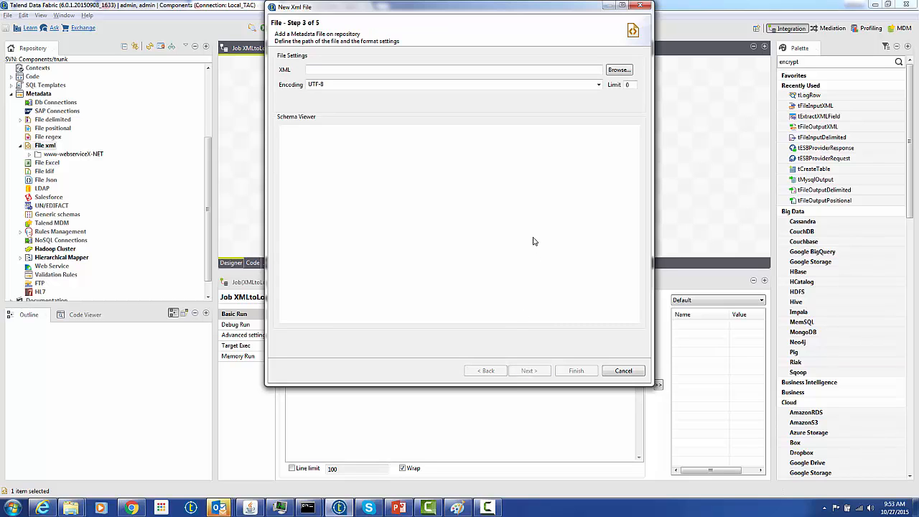
{"action": "left_click", "coordinate": [618, 69]}
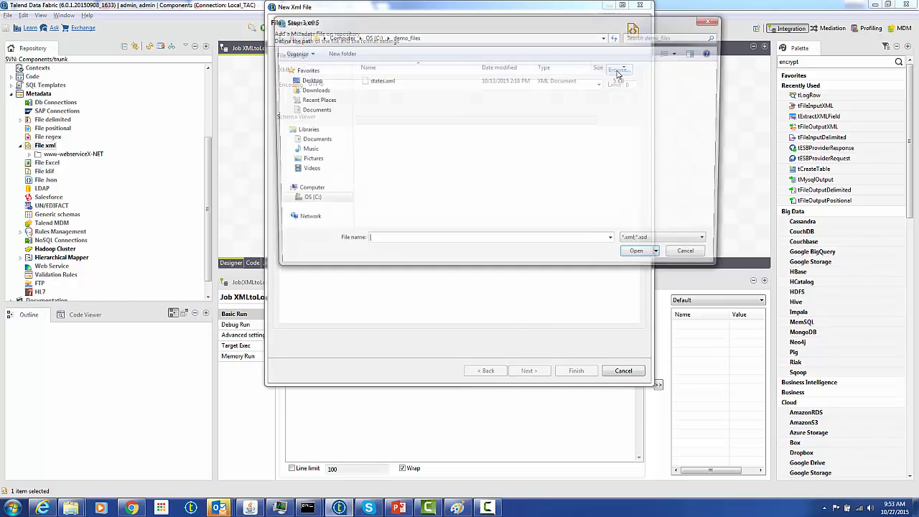
{"action": "left_click", "coordinate": [381, 81]}
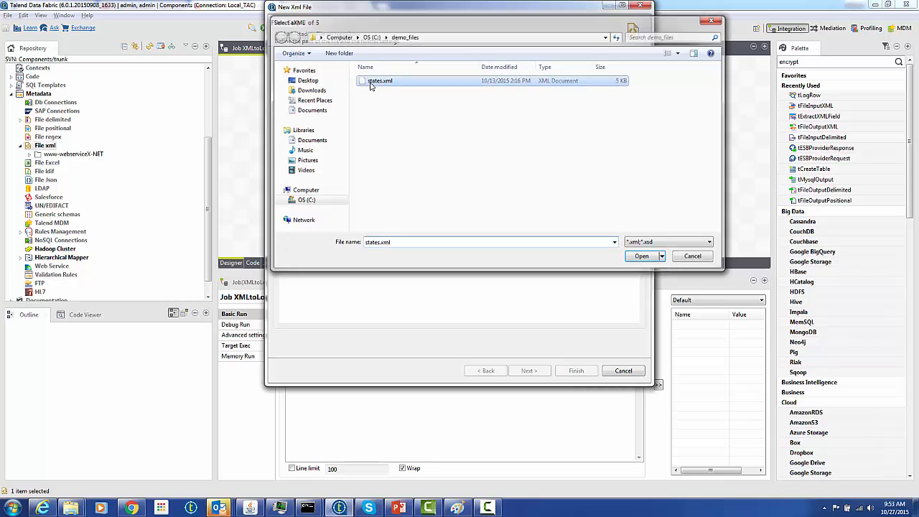
{"action": "left_click", "coordinate": [641, 256]}
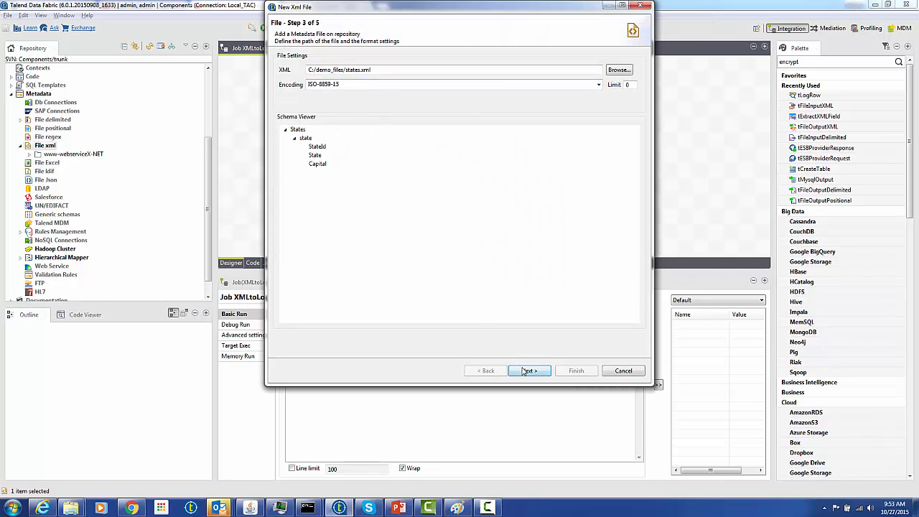
Loop on /States/state, extract State and Capital, preview the rows and advance to the schema step.
{"action": "left_click", "coordinate": [529, 370]}
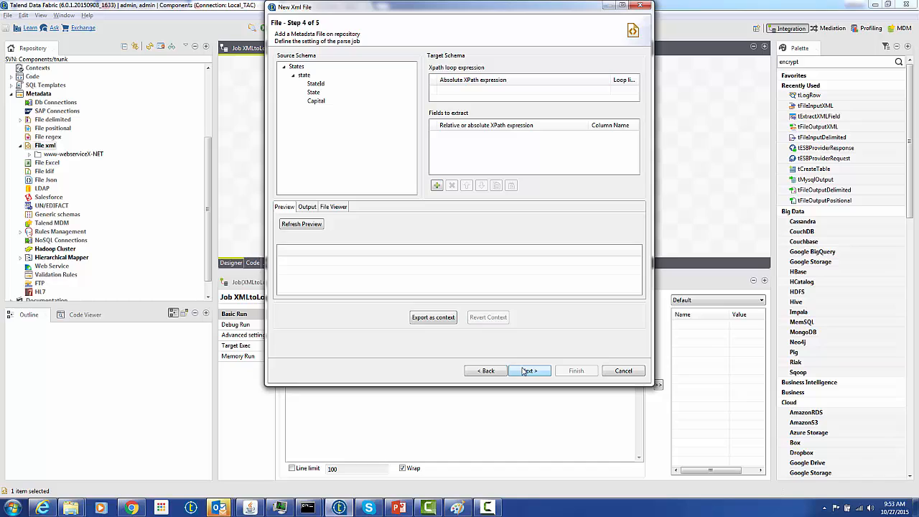
{"action": "mouse_move", "coordinate": [456, 111]}
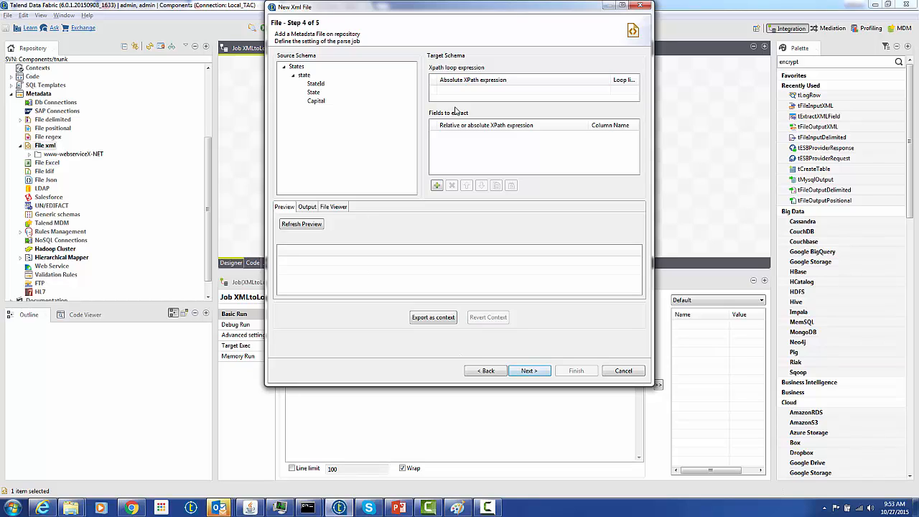
{"action": "mouse_move", "coordinate": [345, 79]}
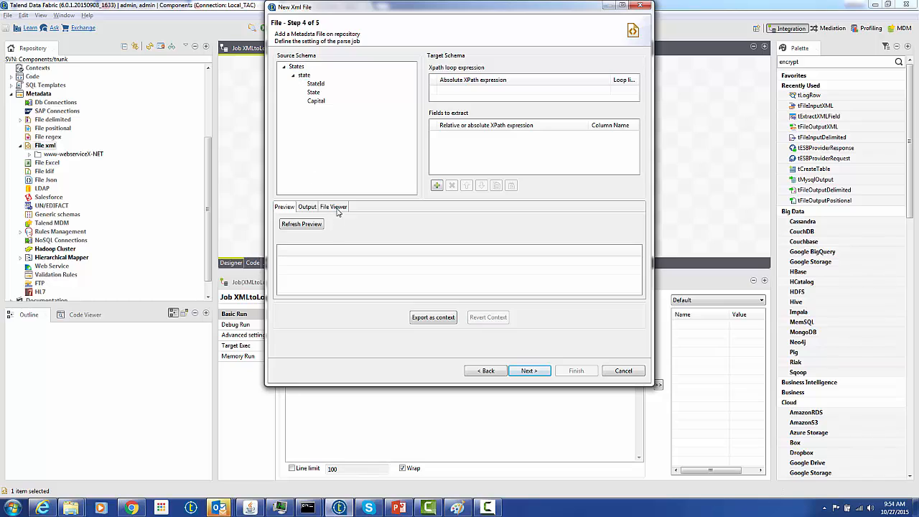
{"action": "left_click", "coordinate": [333, 207]}
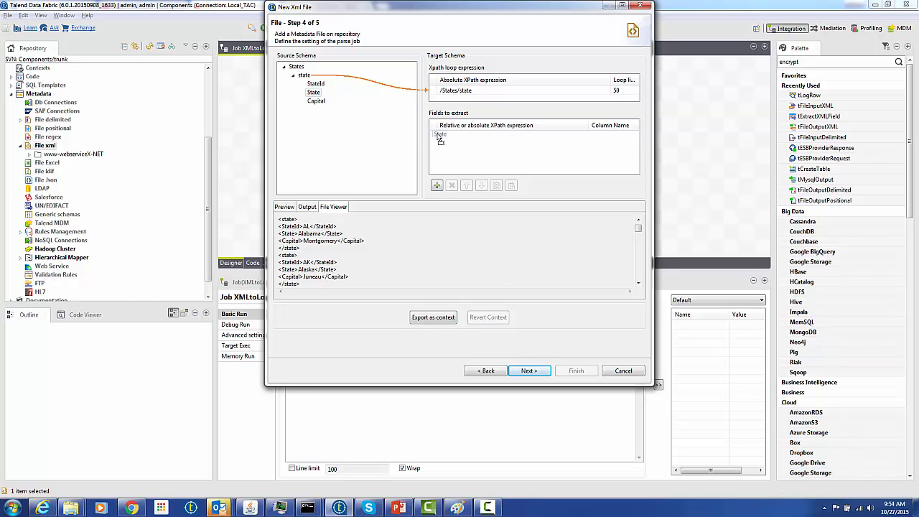
{"action": "left_click_drag", "start_coordinate": [316, 92], "coordinate": [442, 135]}
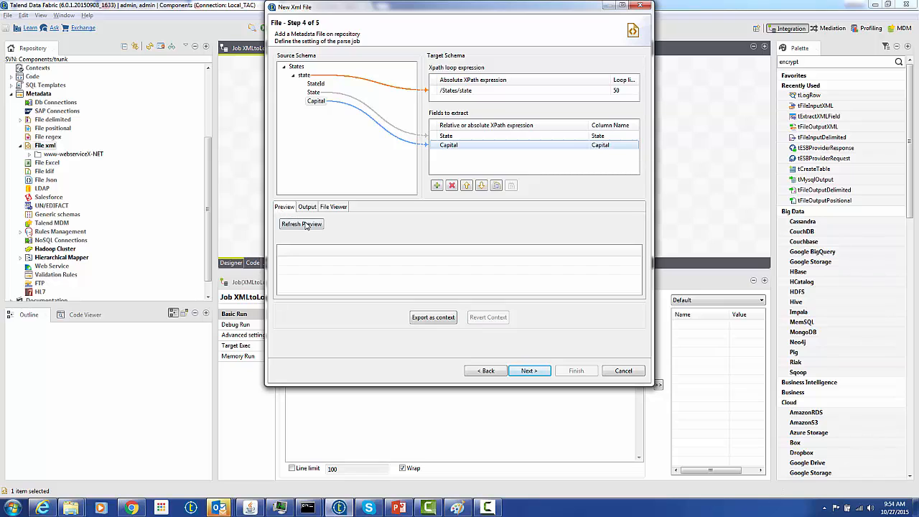
{"action": "left_click", "coordinate": [302, 224]}
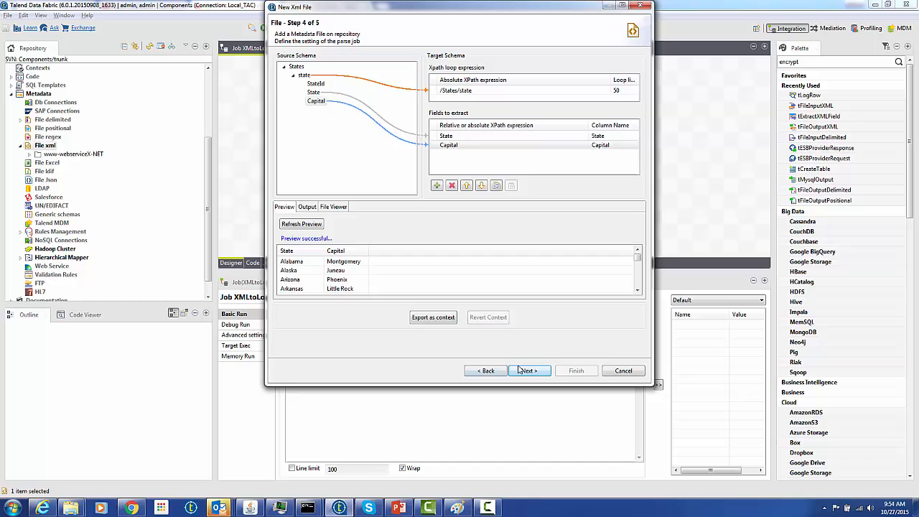
{"action": "left_click", "coordinate": [434, 318]}
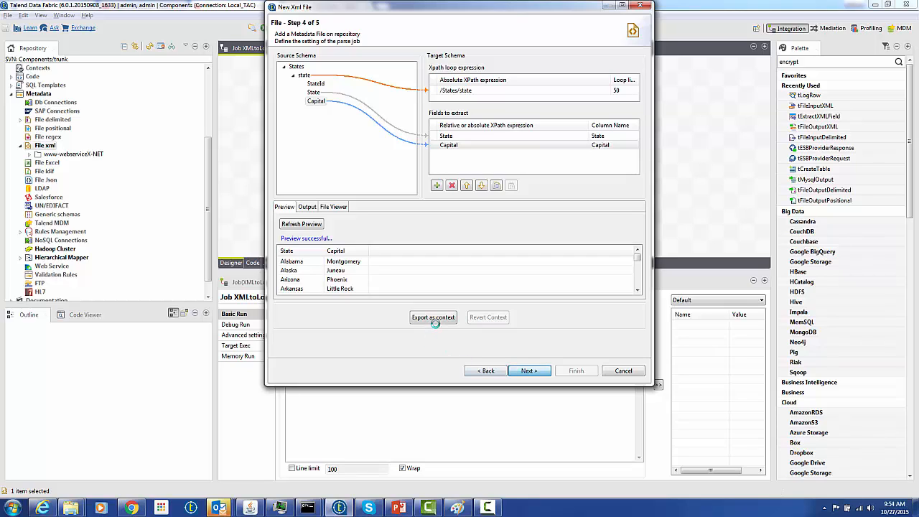
{"action": "left_click", "coordinate": [529, 371]}
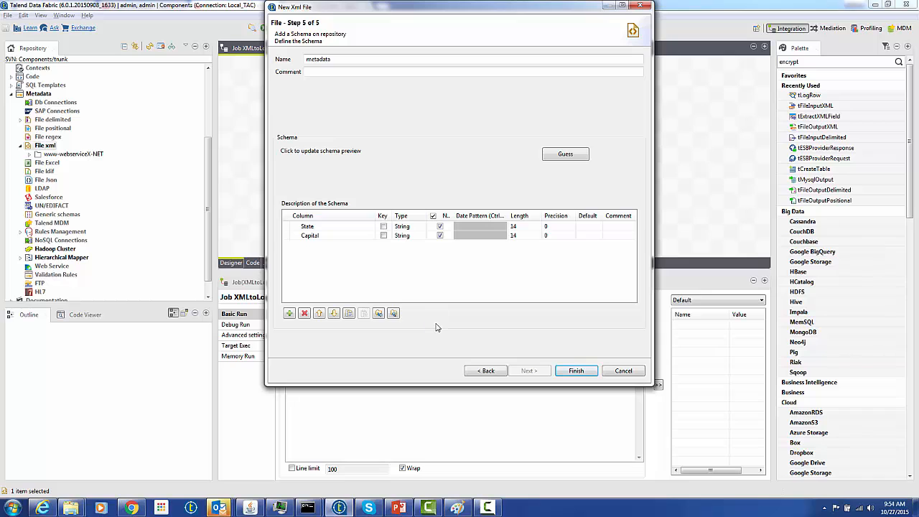
{"action": "mouse_move", "coordinate": [576, 371]}
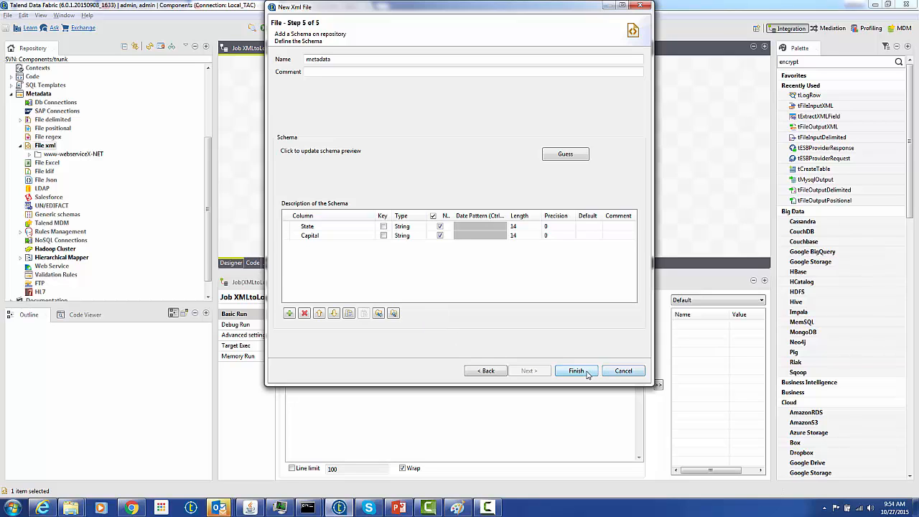
Finish the wizard, saving States 0.1 with its State and Capital schema in the repository.
{"action": "left_click", "coordinate": [575, 371]}
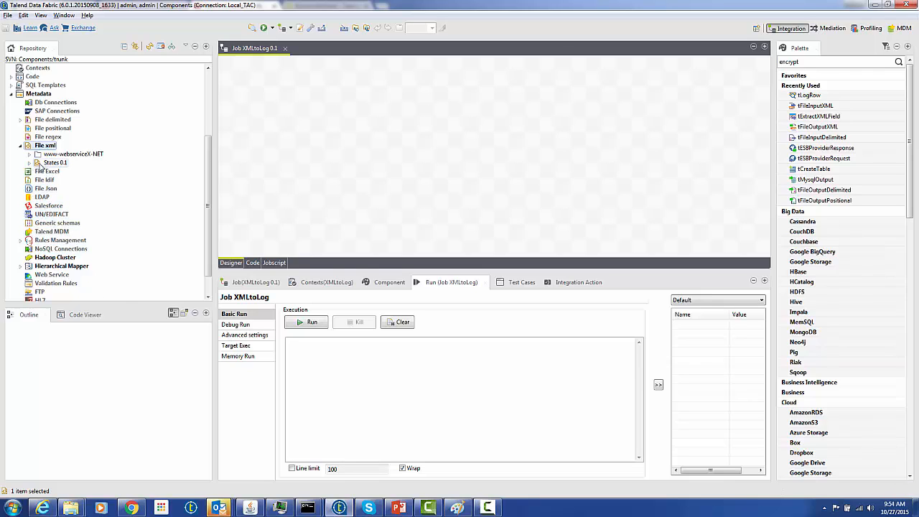
Drop States 0.1 onto the canvas as a tFileInputXML and show its component settings.
{"action": "left_click_drag", "start_coordinate": [55, 162], "coordinate": [319, 152]}
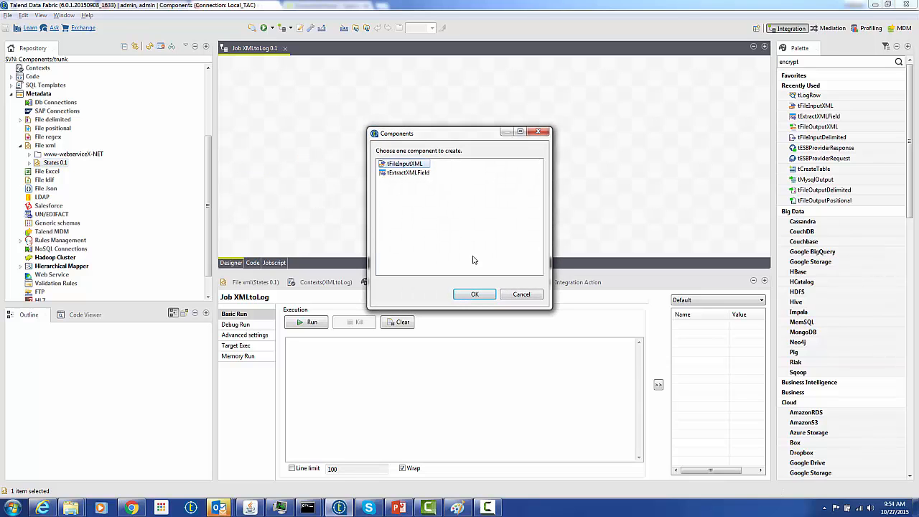
{"action": "left_click", "coordinate": [474, 293]}
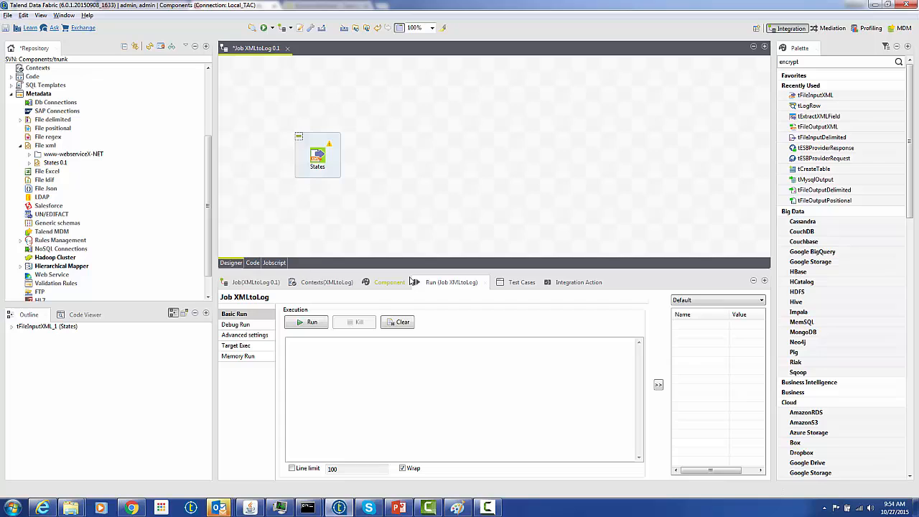
{"action": "left_click", "coordinate": [390, 281]}
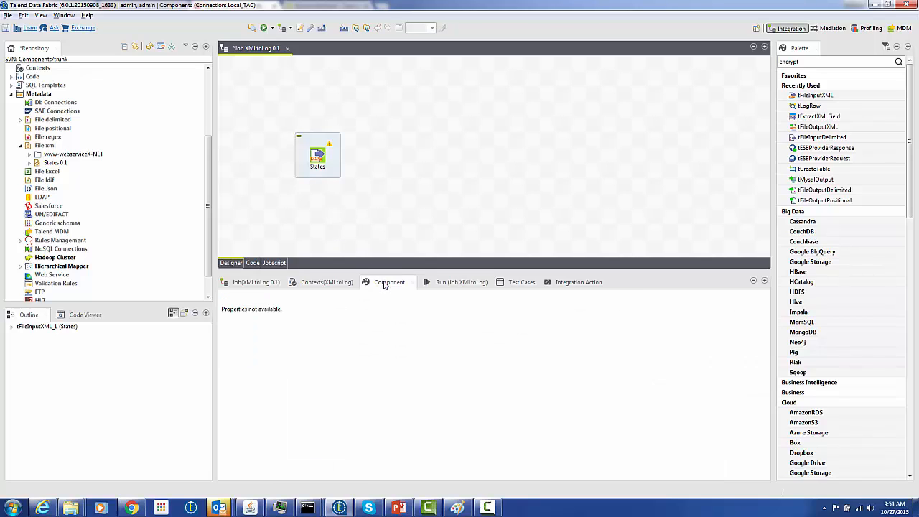
{"action": "left_click", "coordinate": [318, 155]}
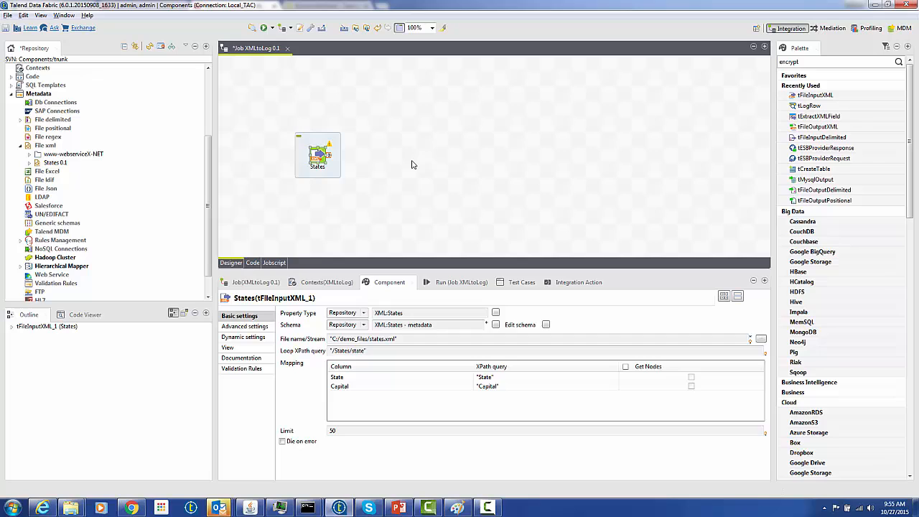
{"action": "mouse_move", "coordinate": [402, 155]}
{"action": "type", "text": "tlo"}
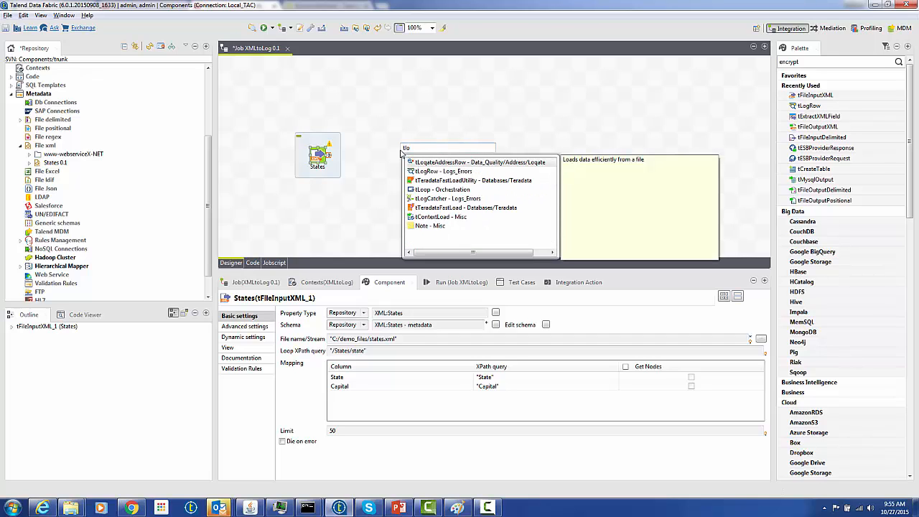
Add tLogRow_1 and feed it States through a Row > Main connection.
{"action": "left_click", "coordinate": [437, 172]}
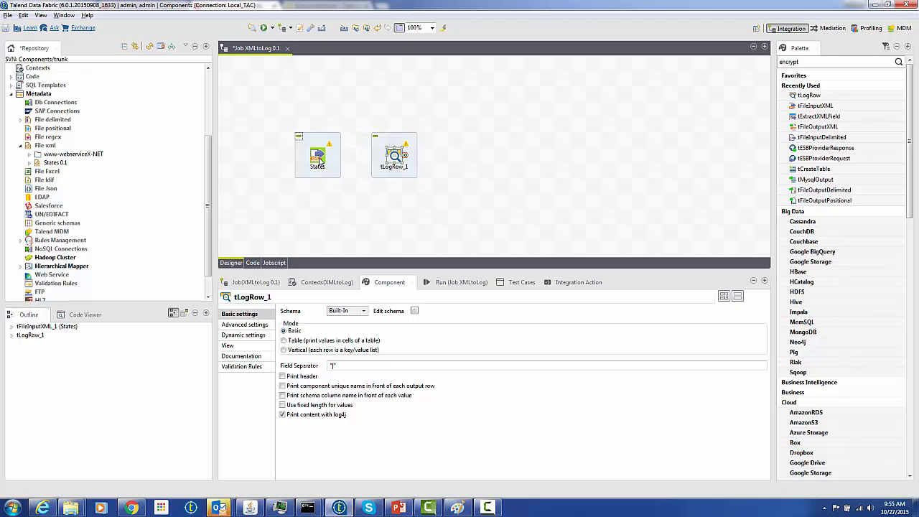
{"action": "right_click", "coordinate": [317, 155]}
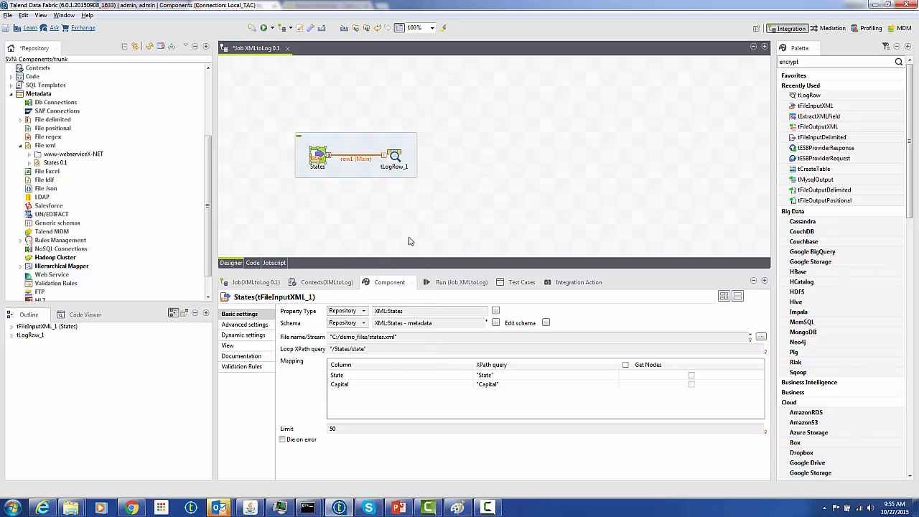
{"action": "left_click", "coordinate": [451, 281]}
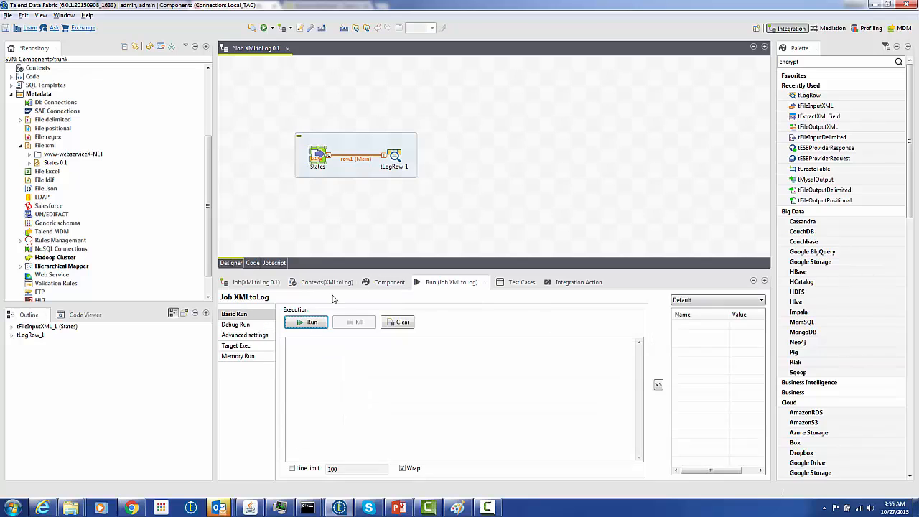
{"action": "mouse_move", "coordinate": [306, 322]}
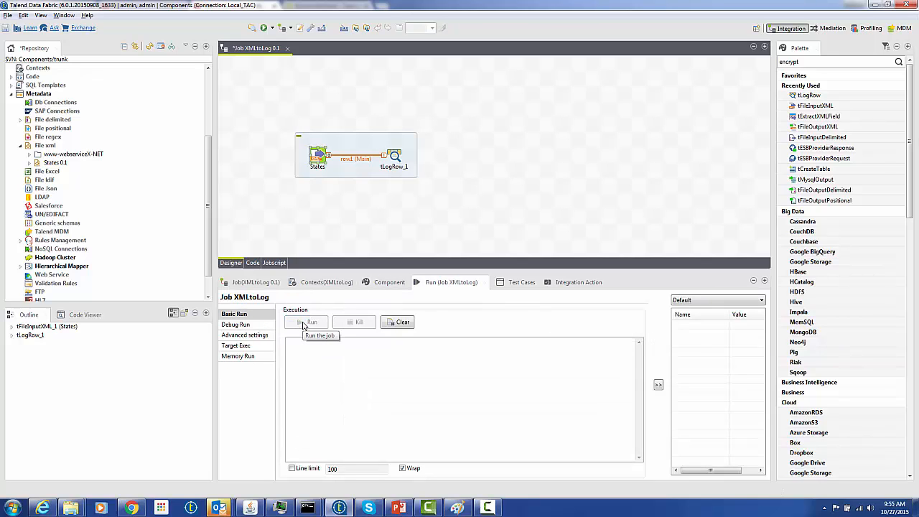
Run the XMLtoLog job from its Run tab.
{"action": "left_click", "coordinate": [307, 322]}
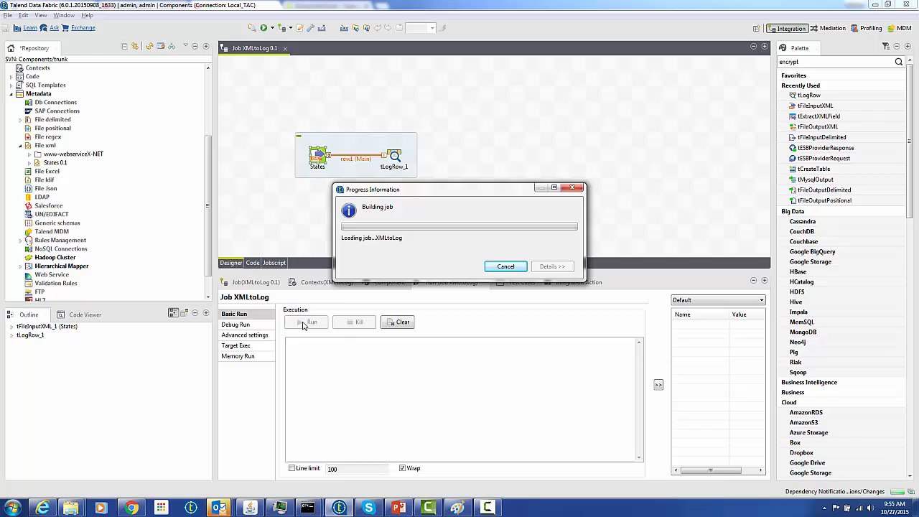